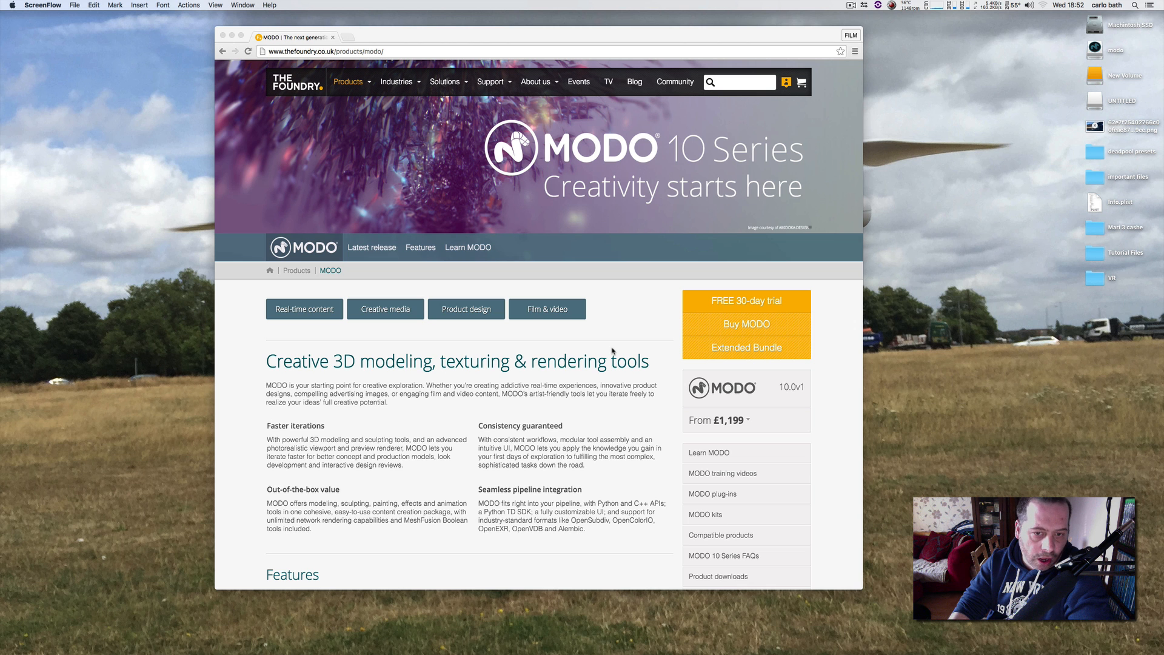
# - Browse down The Foundry's MODO page and go to the 'Latest release' MODO 10 Series site
pyautogui.scroll(-3)
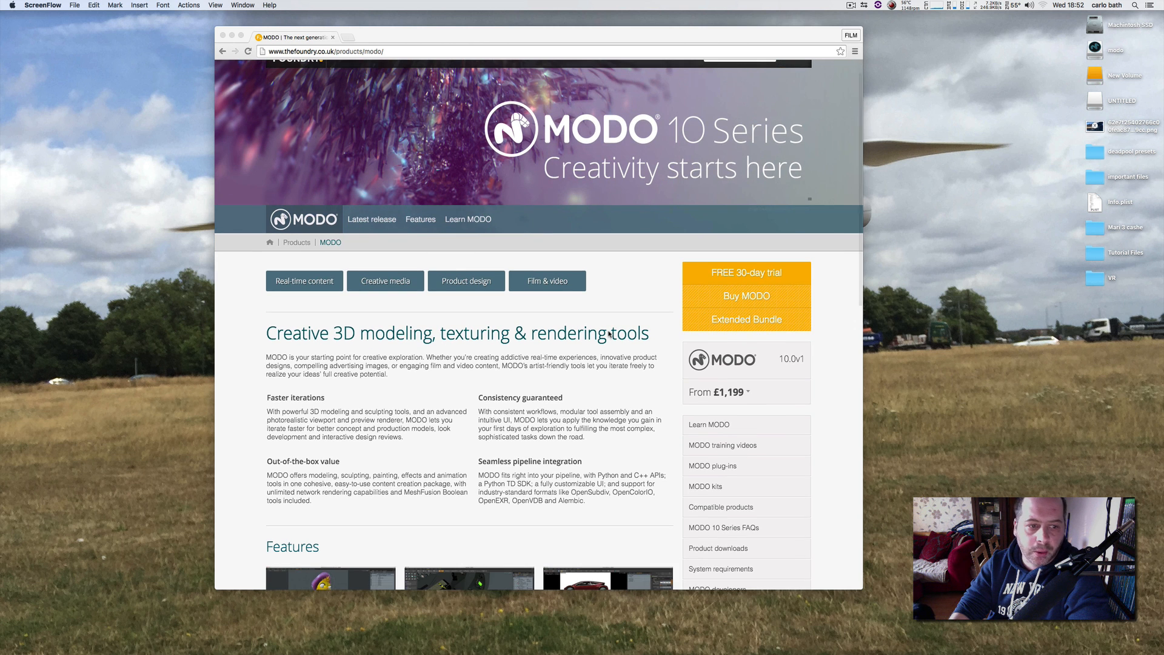
pyautogui.scroll(-3)
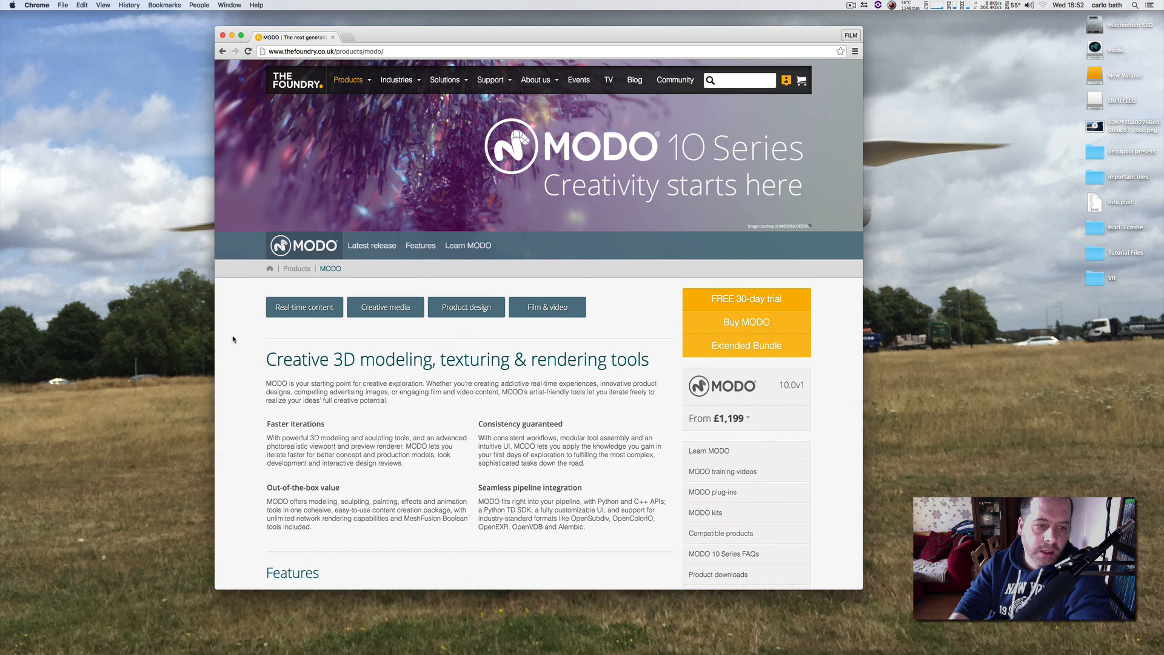
pyautogui.scroll(-3)
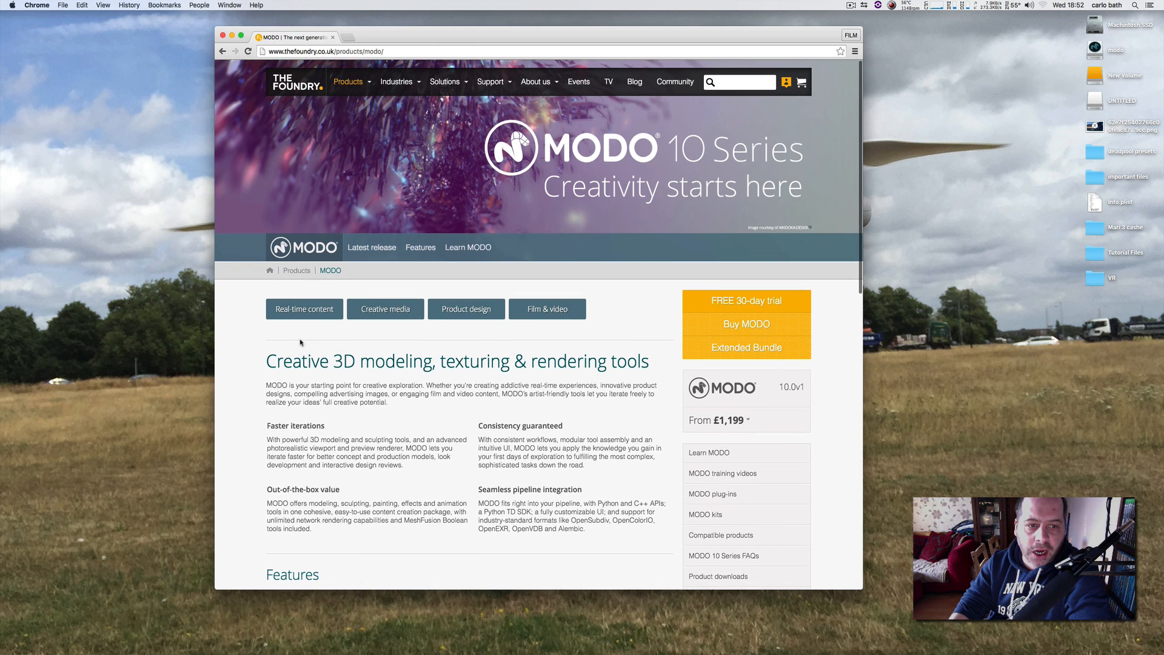
pyautogui.scroll(-3)
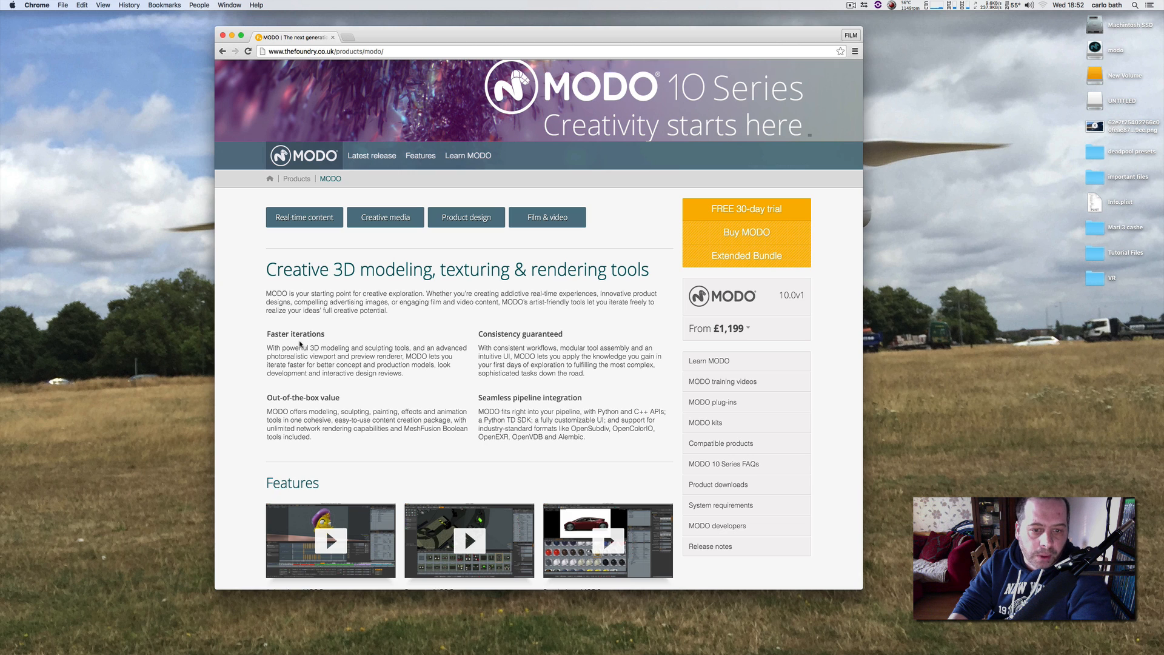
pyautogui.scroll(-3)
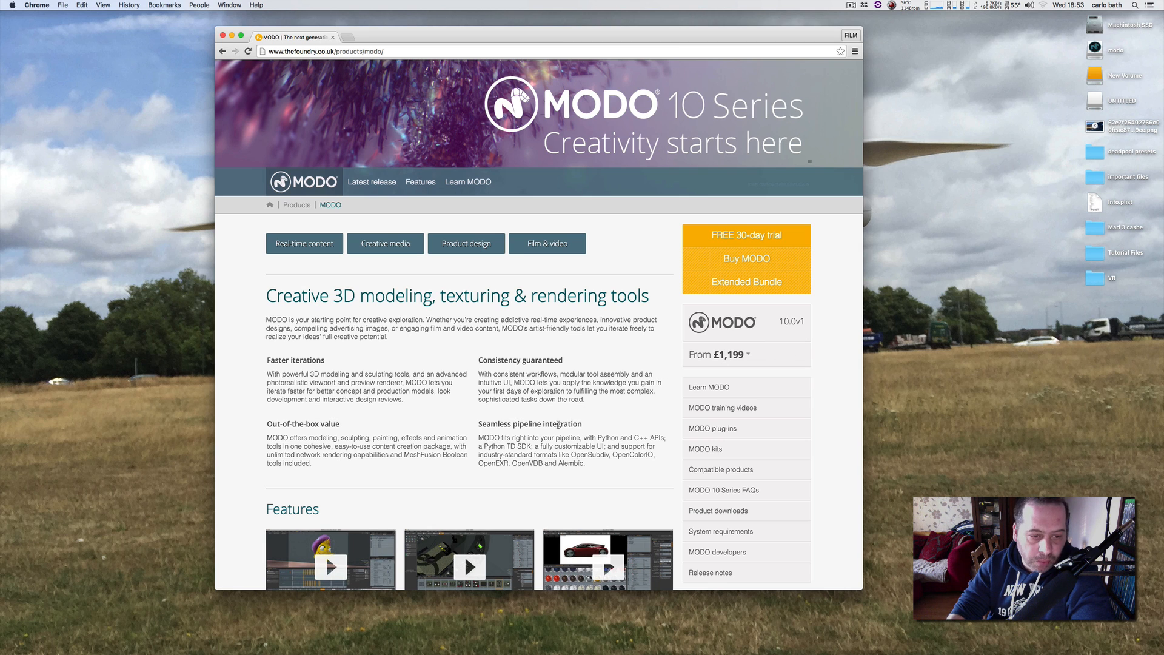
pyautogui.moveTo(395, 318)
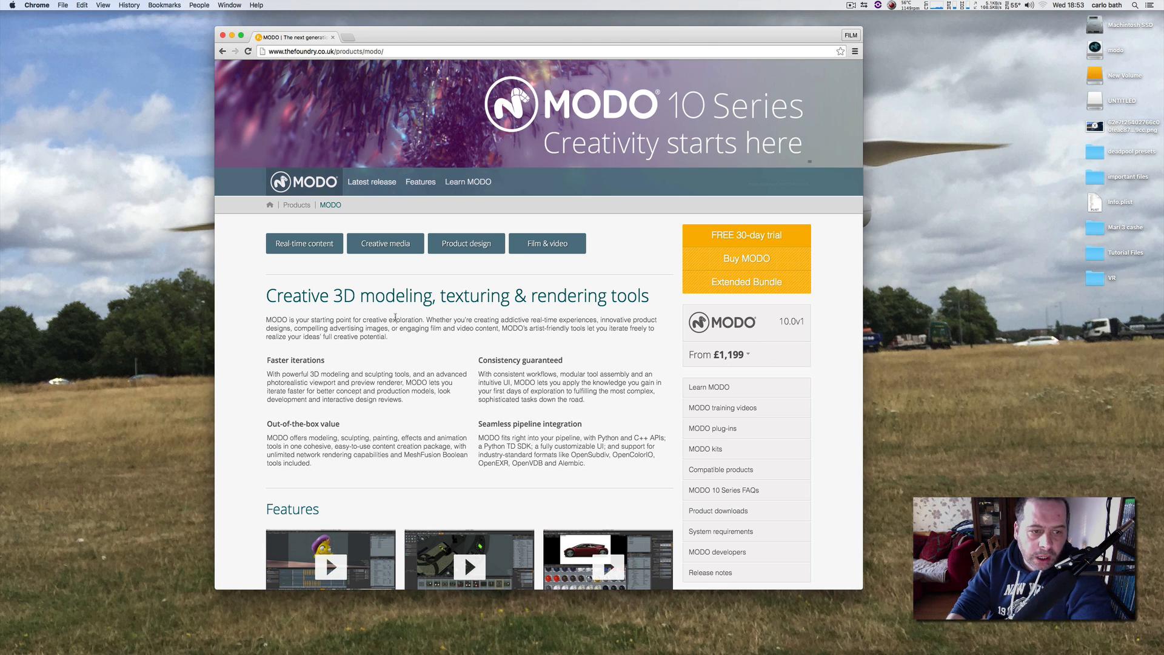
pyautogui.scroll(-3)
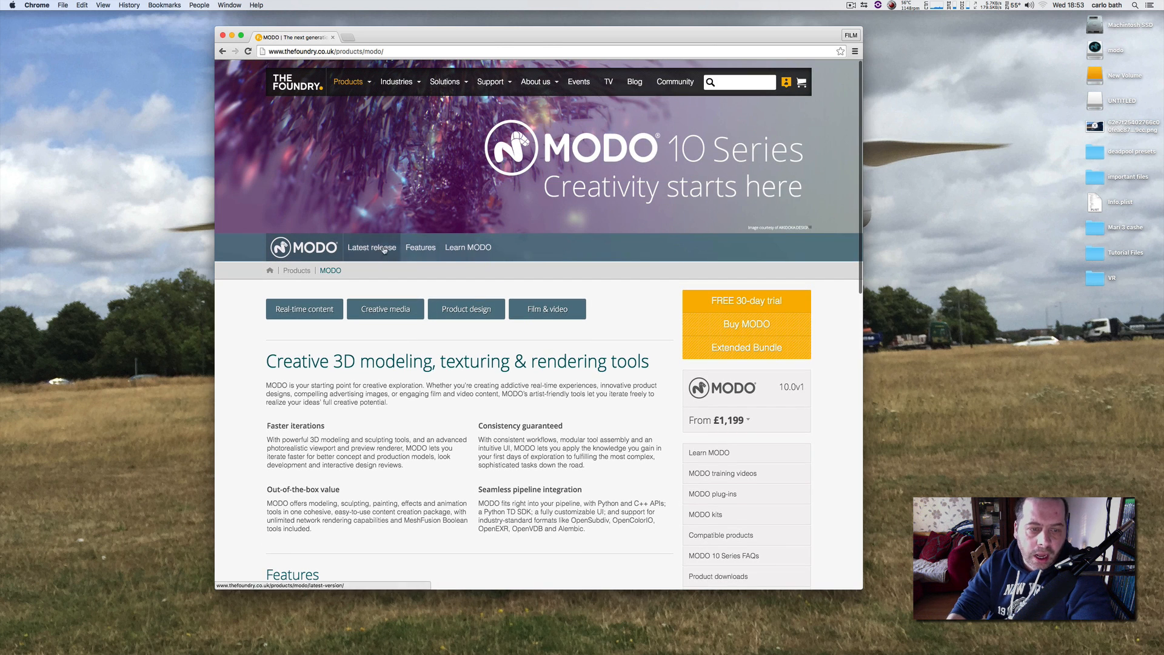
pyautogui.click(372, 247)
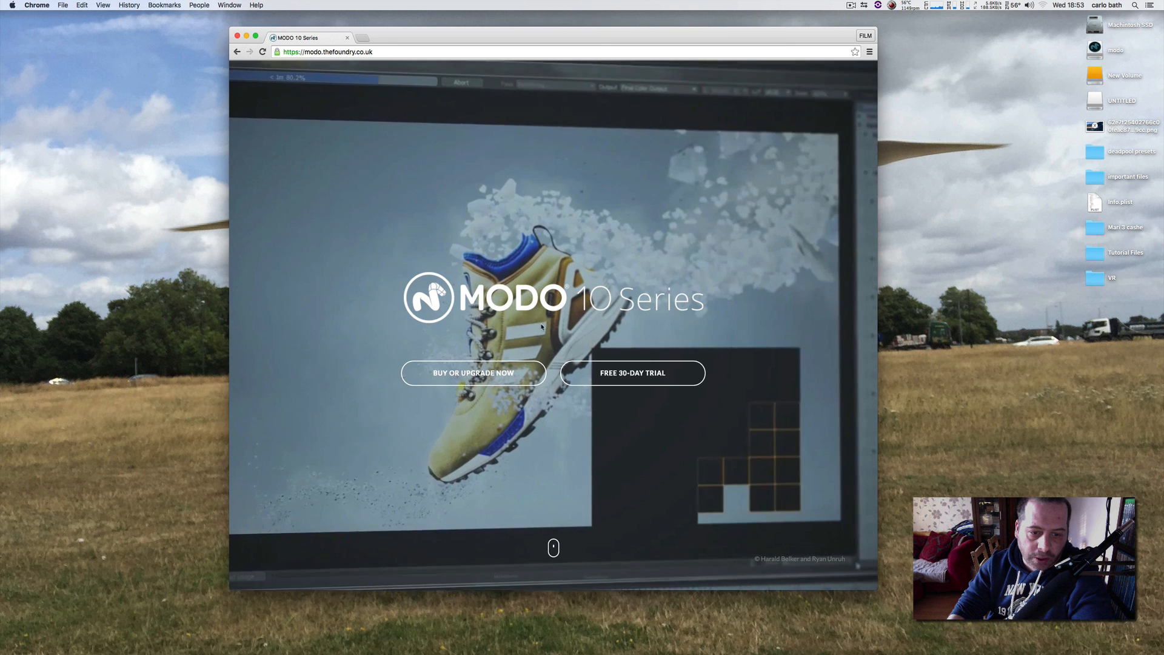
# - Read down to the 'Introducing MODO 10 Series' section describing the three-installment release
pyautogui.scroll(-3)
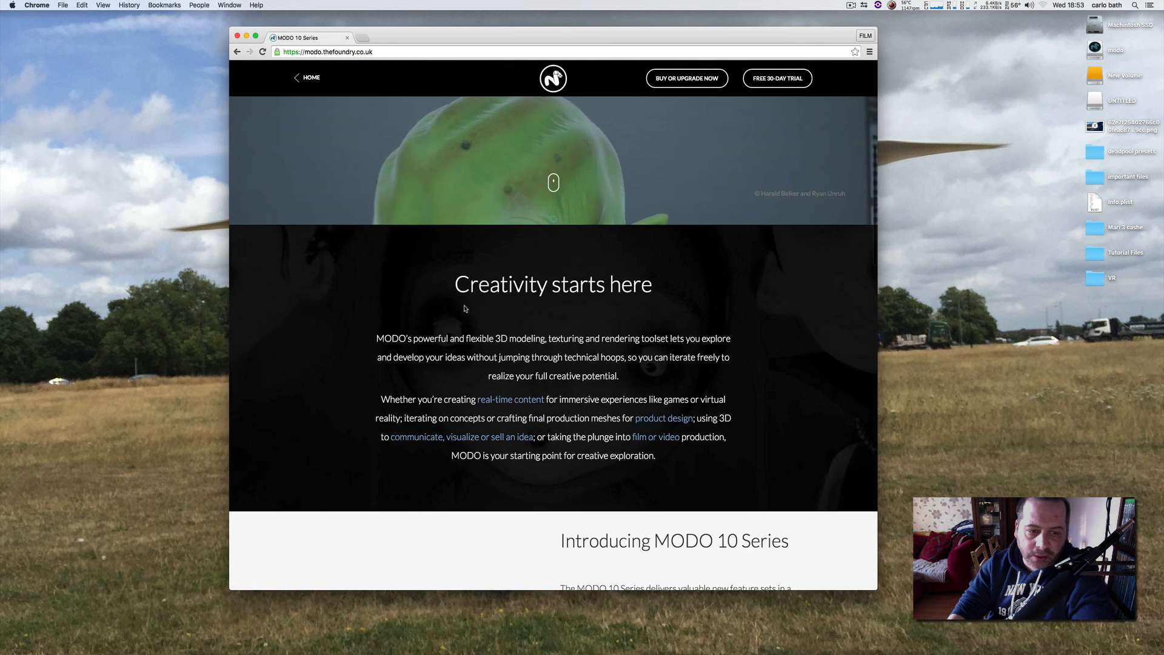
pyautogui.scroll(-3)
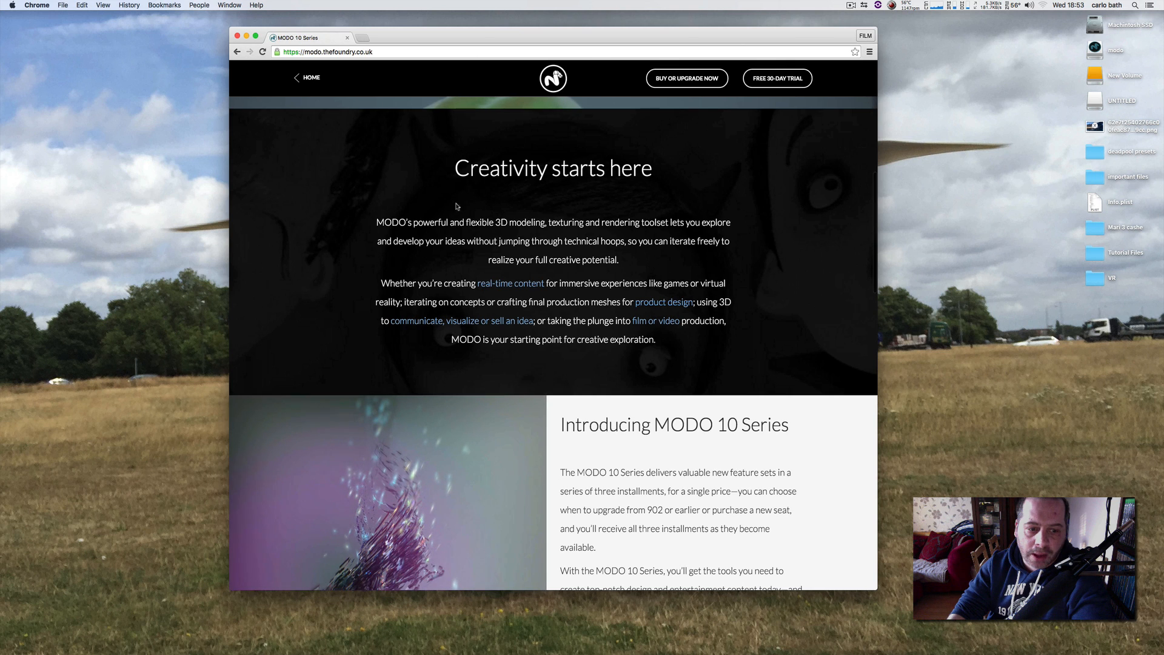
pyautogui.moveTo(527, 354)
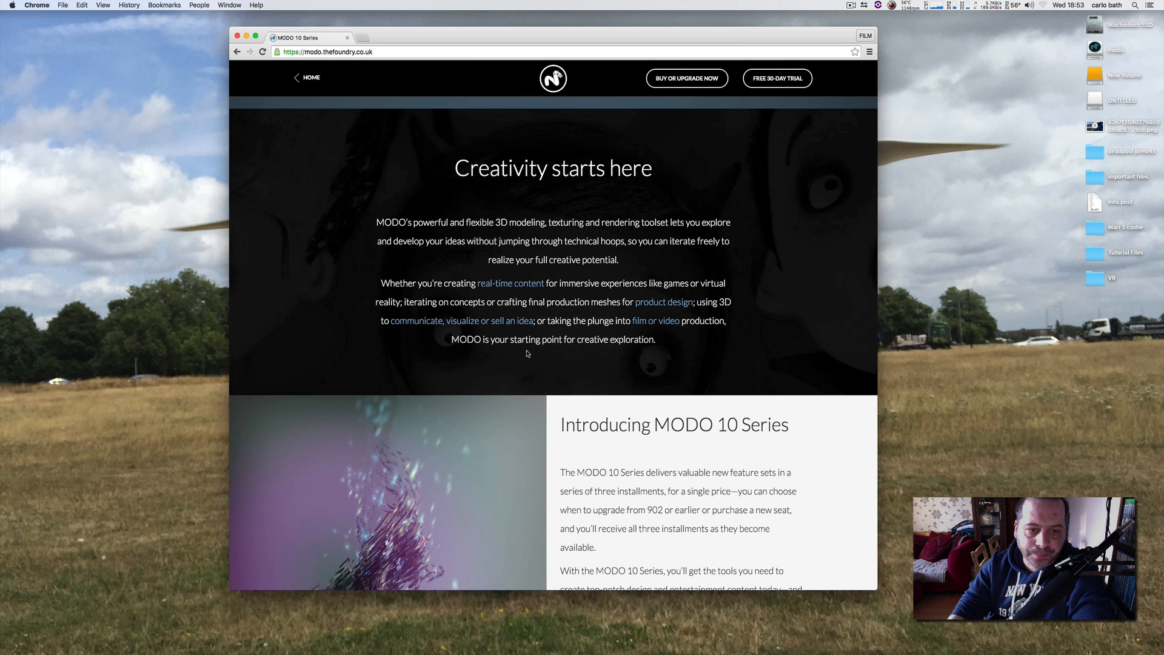
pyautogui.moveTo(541, 378)
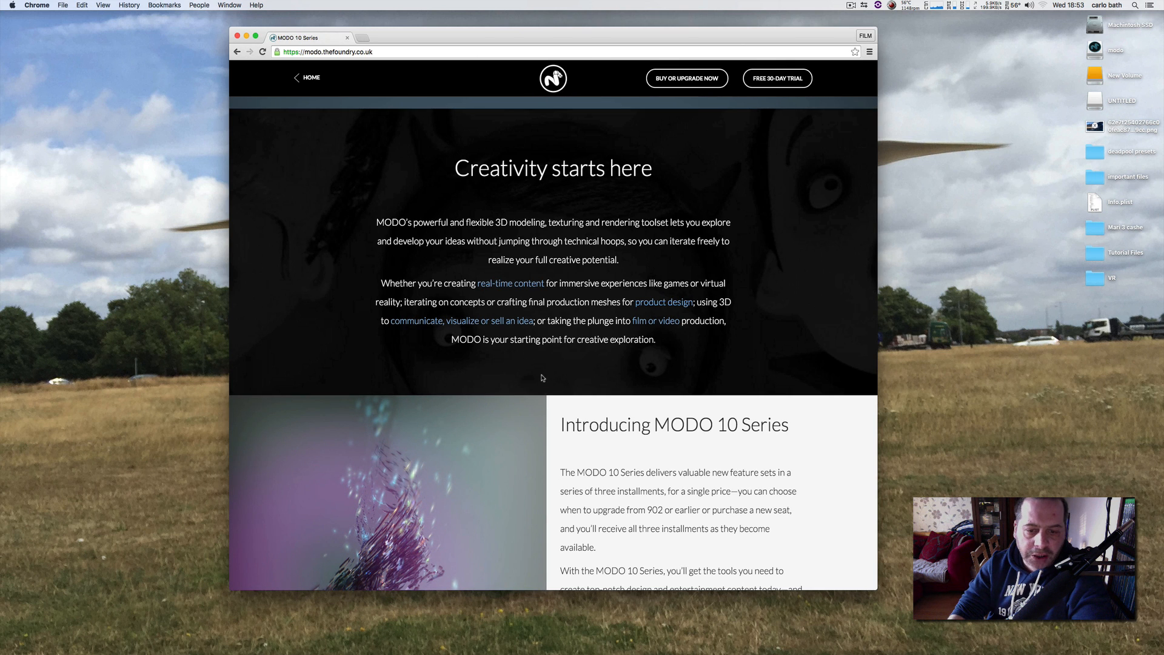
pyautogui.scroll(-3)
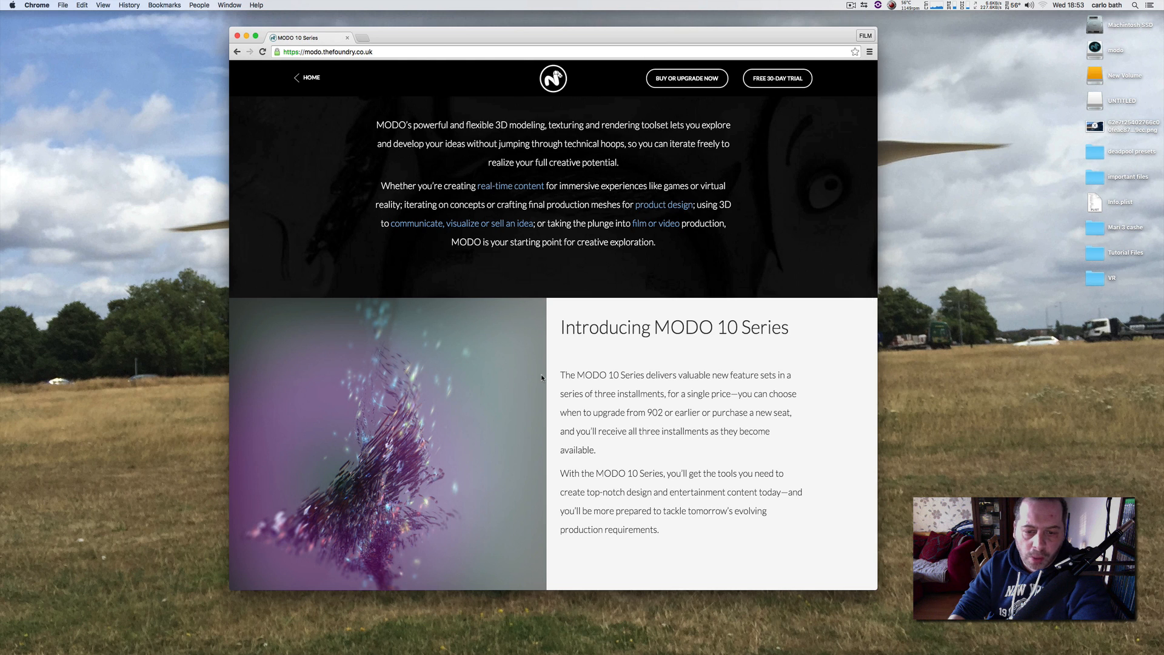
pyautogui.scroll(-3)
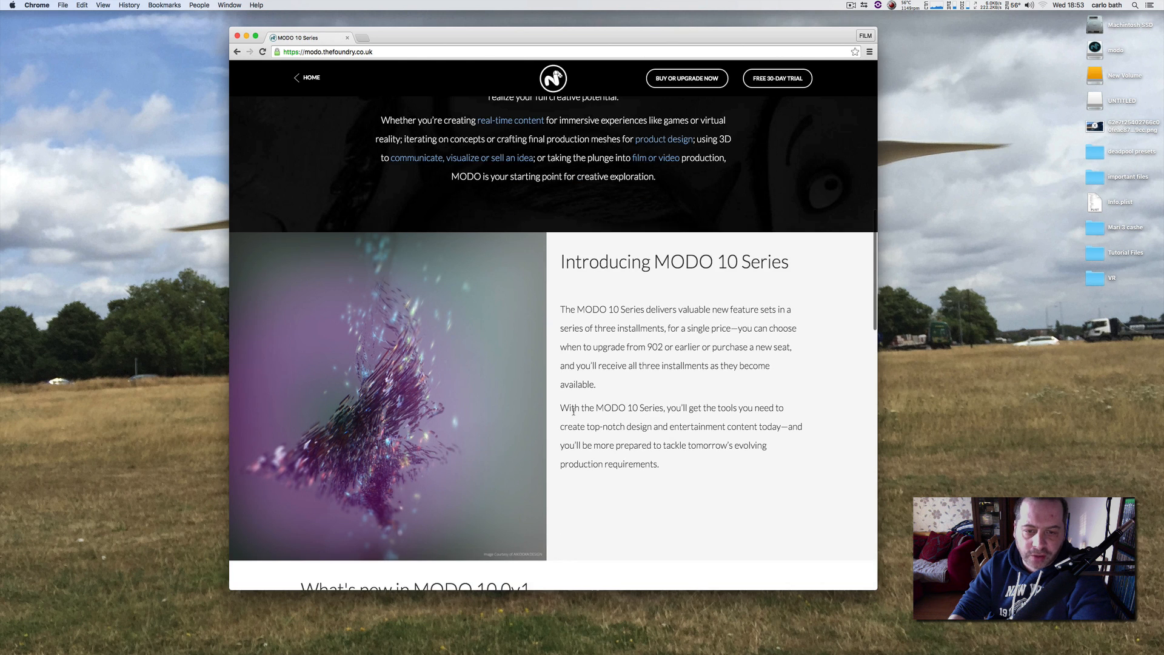
# - Scroll the MODO 10 Series page down to the 'What's new in MODO 10.0v1' feature tiles
pyautogui.scroll(-3)
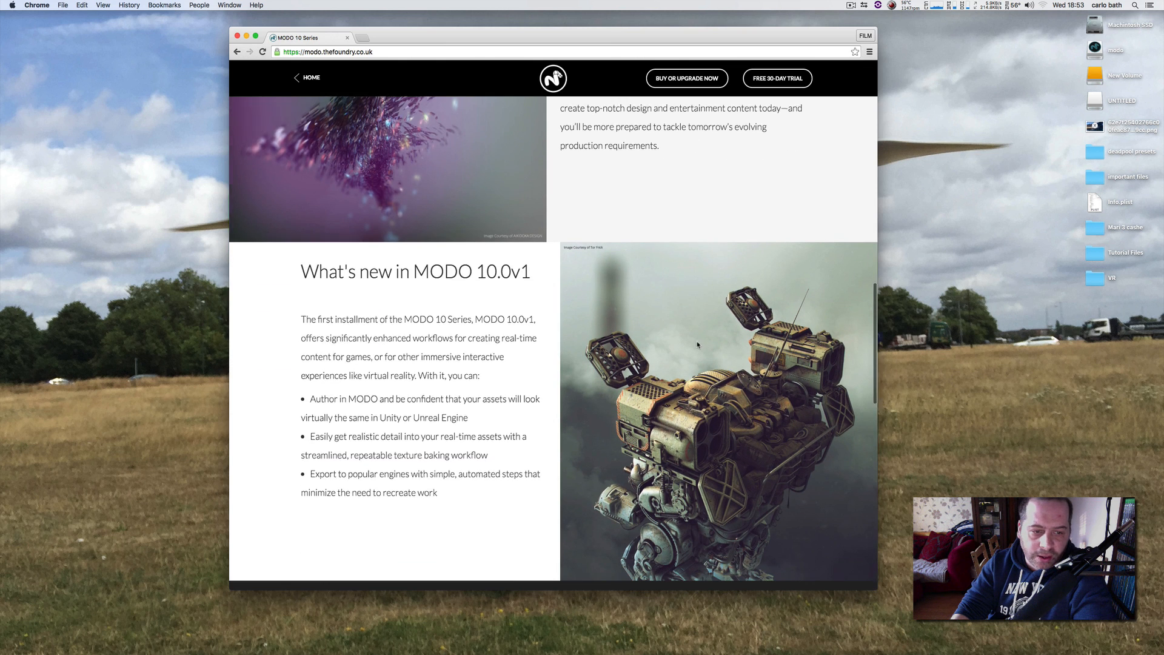
pyautogui.scroll(-3)
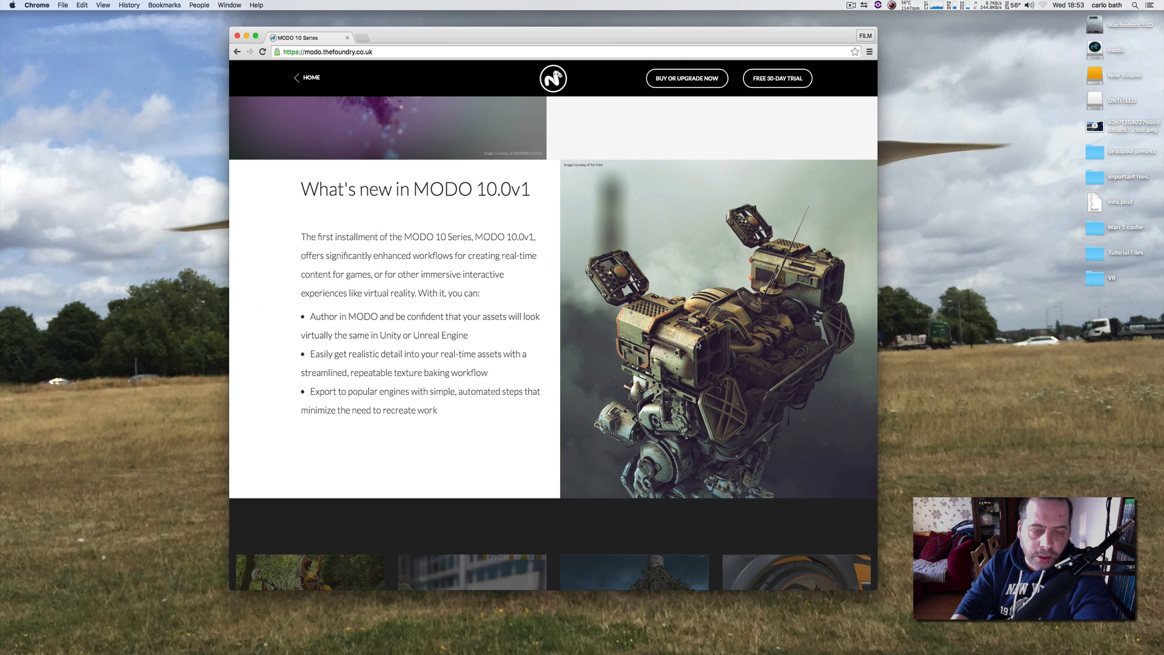
pyautogui.scroll(-3)
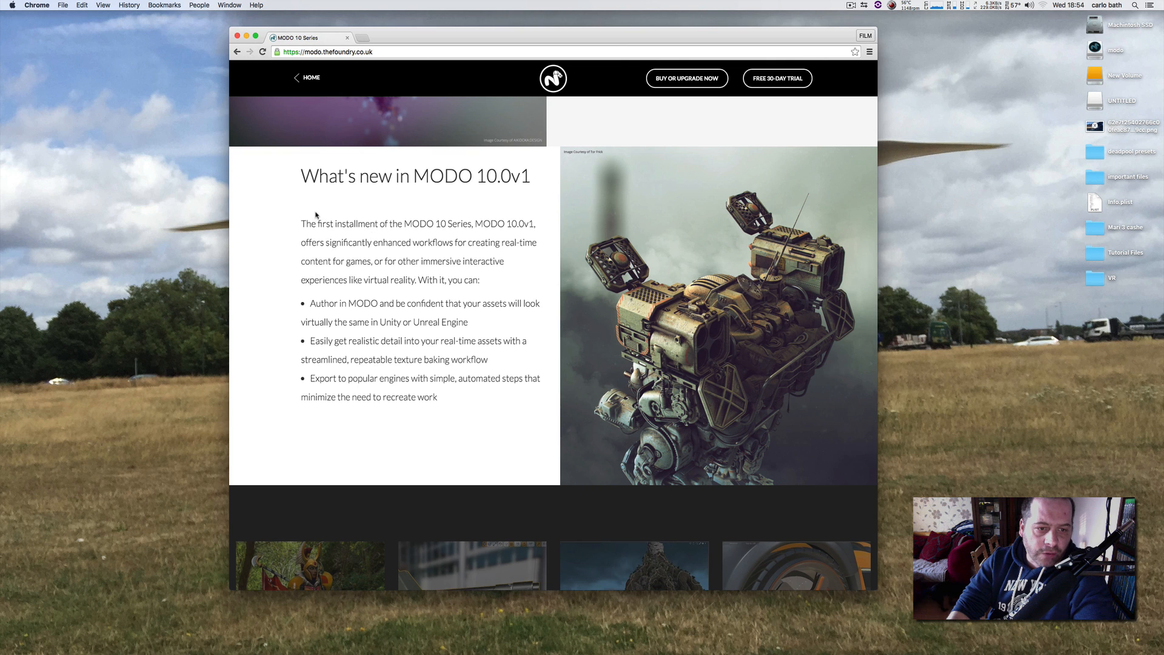
pyautogui.moveTo(471, 240)
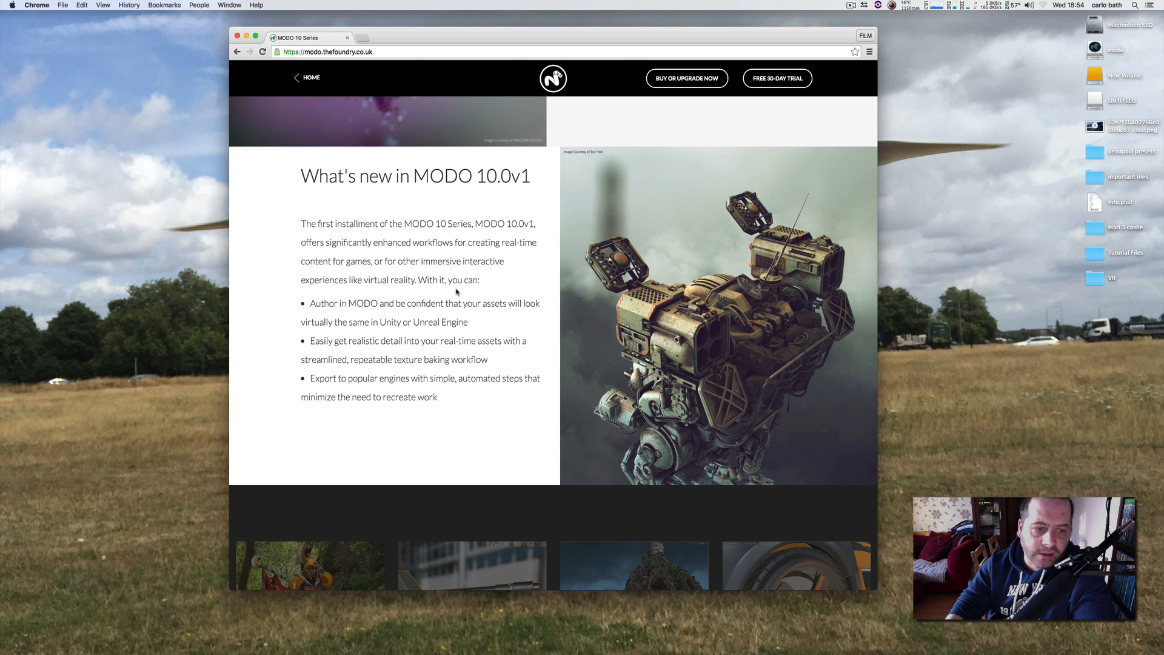
pyautogui.scroll(-3)
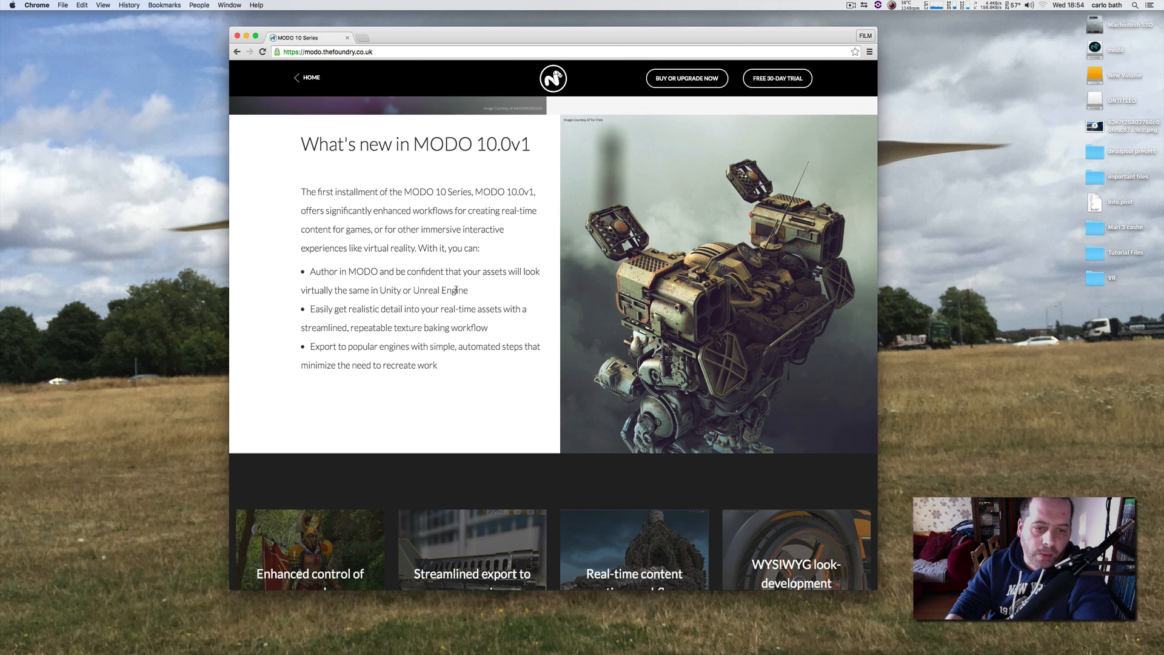
# - Scroll through the MODO 10.0v1 features grid before returning to the MODO scene of cubes
pyautogui.scroll(-3)
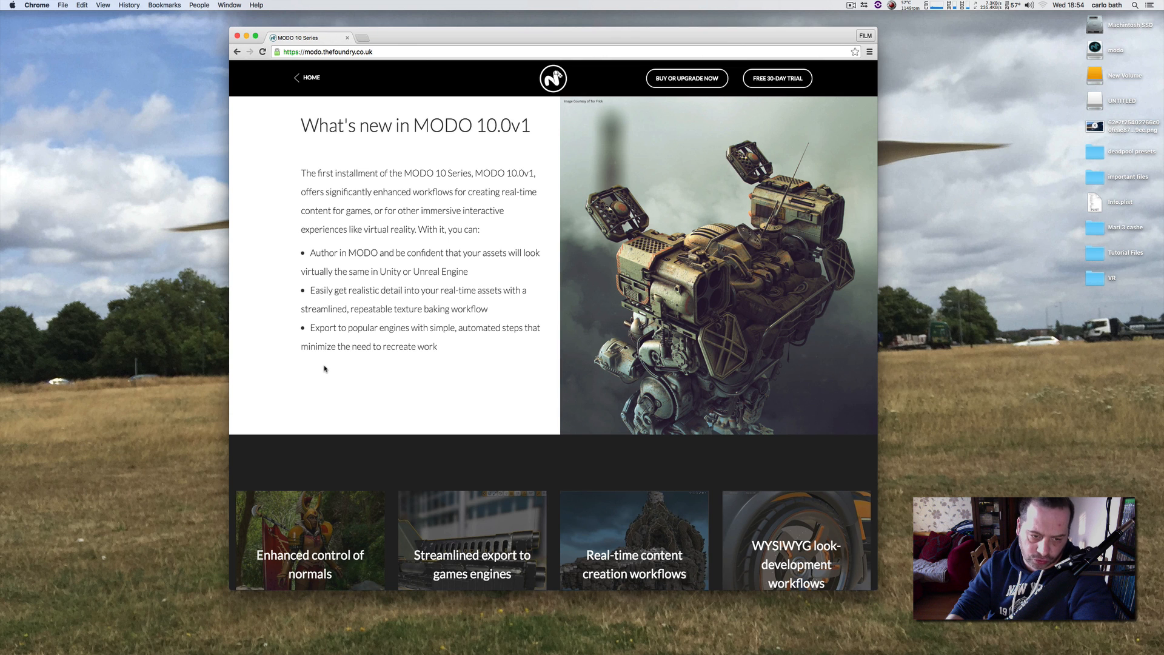
pyautogui.scroll(-3)
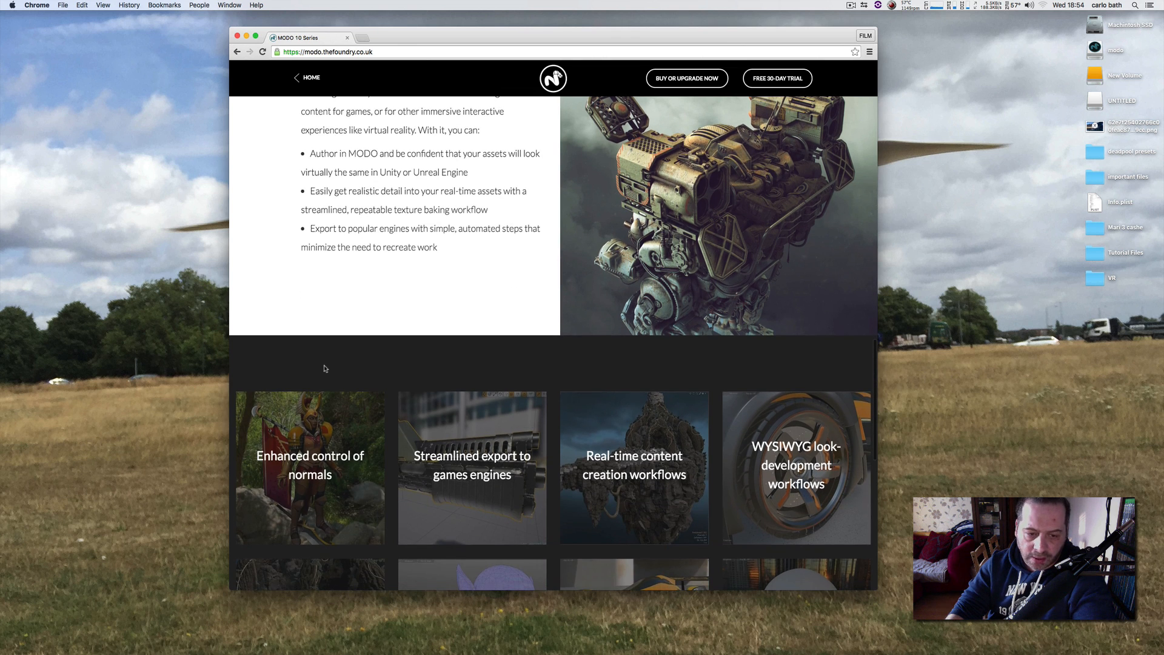
pyautogui.scroll(-3)
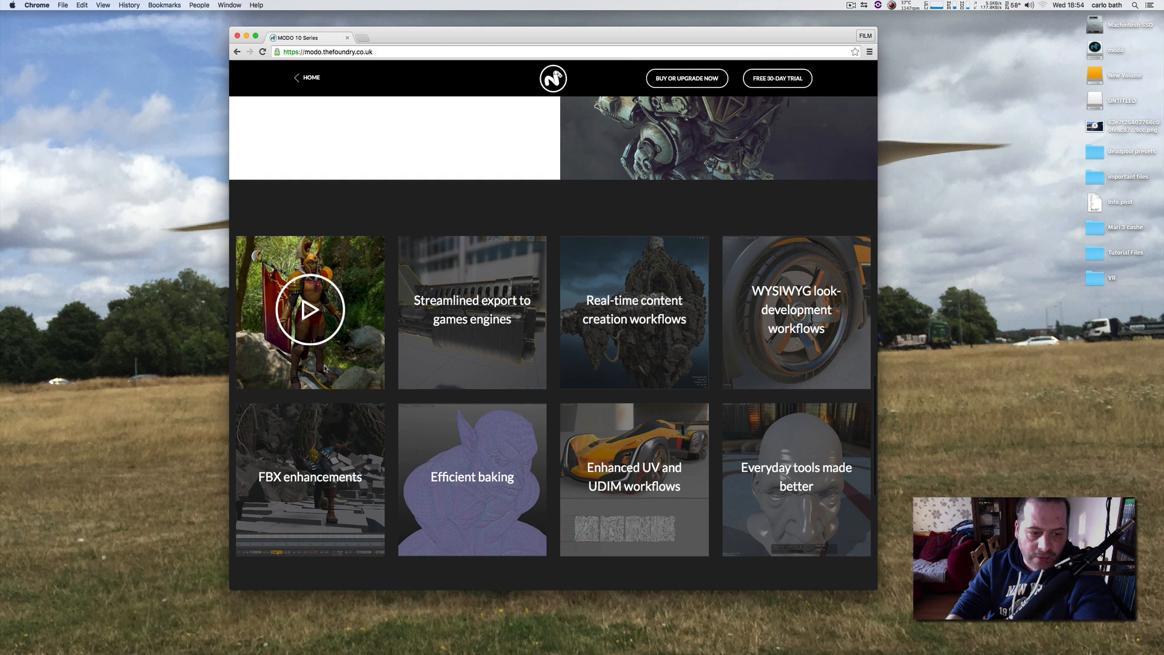
pyautogui.scroll(-3)
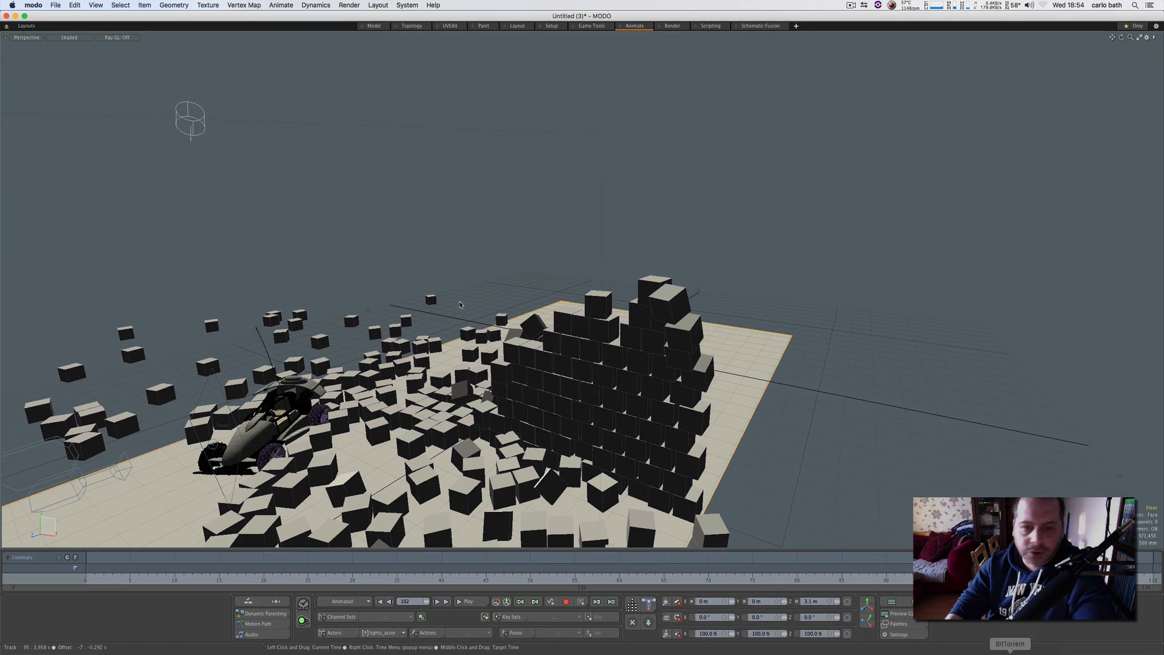
# - Dismiss the modo app menu and switch the MODO workspace to the Game Tools layout
pyautogui.click(33, 4)
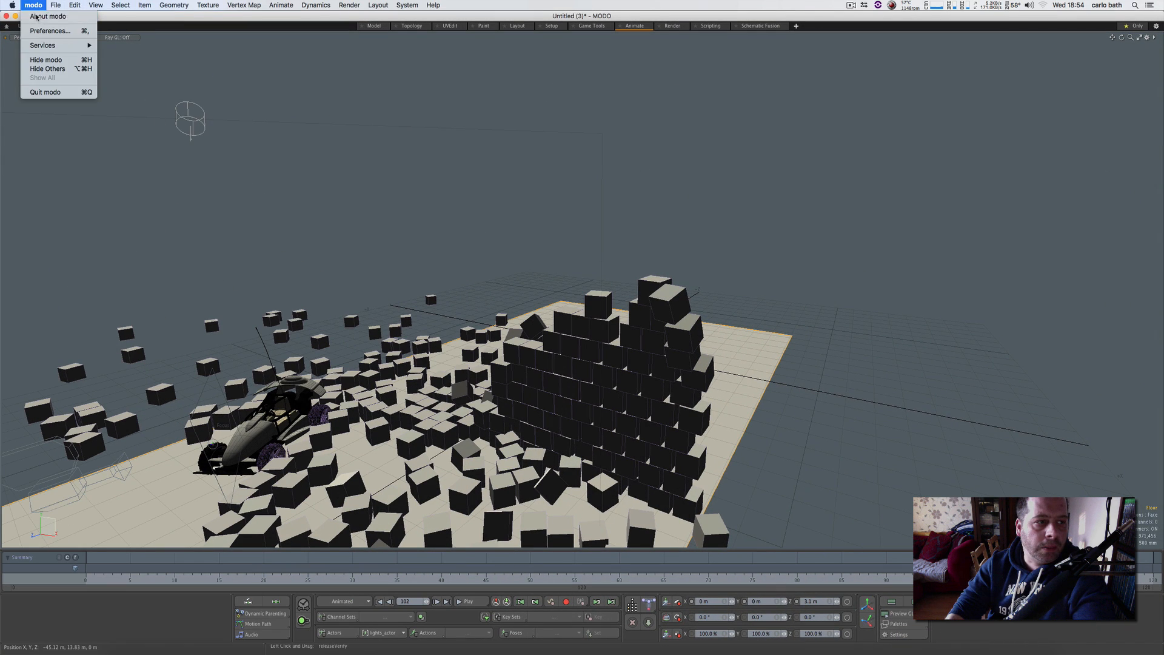
pyautogui.click(48, 16)
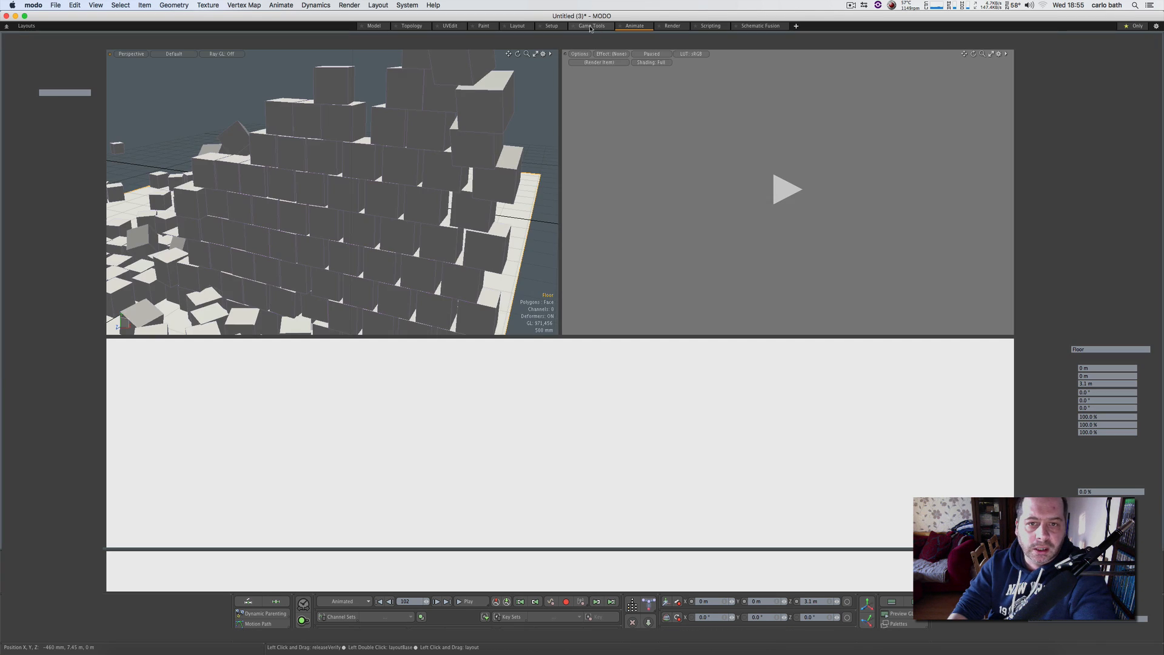
pyautogui.click(592, 25)
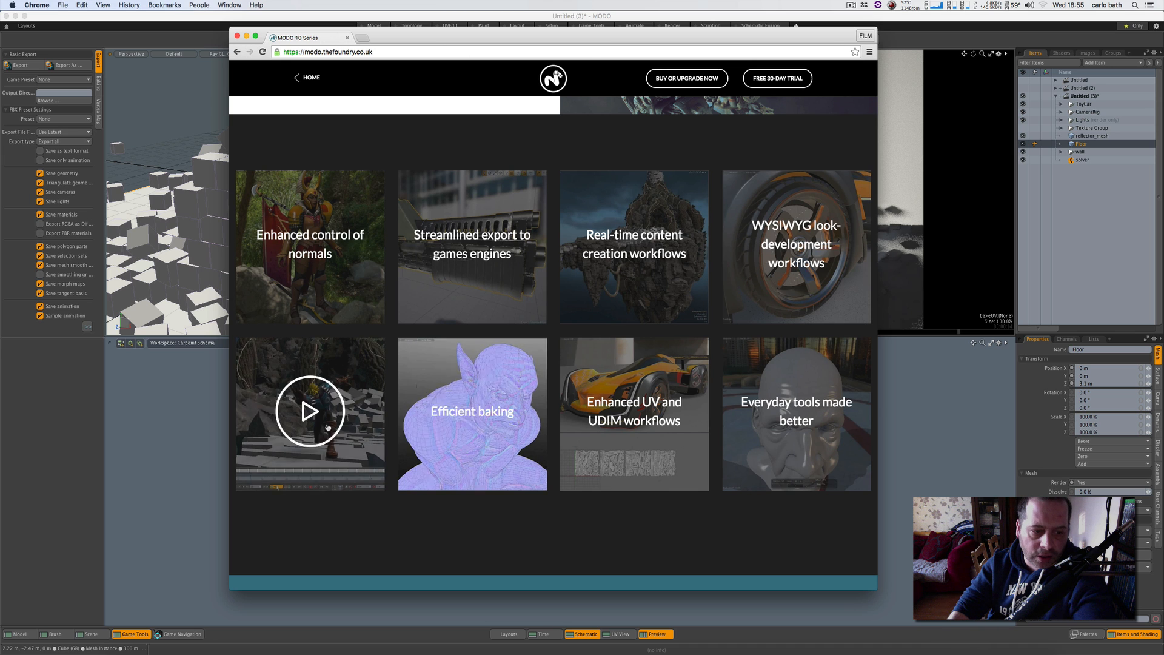
pyautogui.click(309, 412)
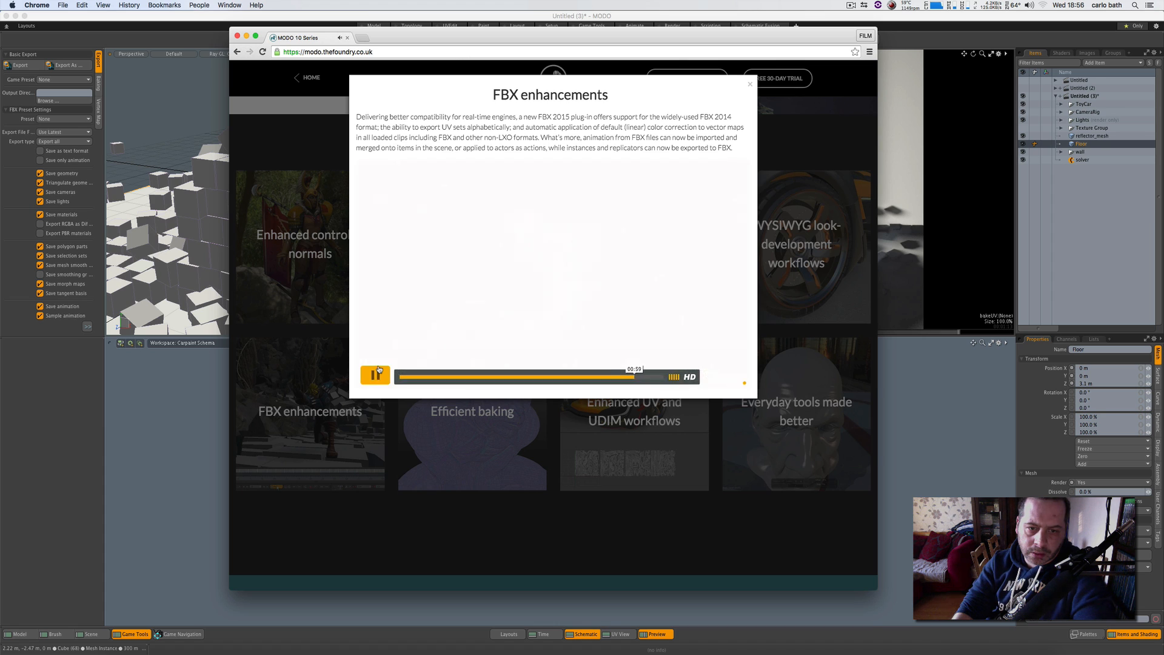
pyautogui.click(375, 374)
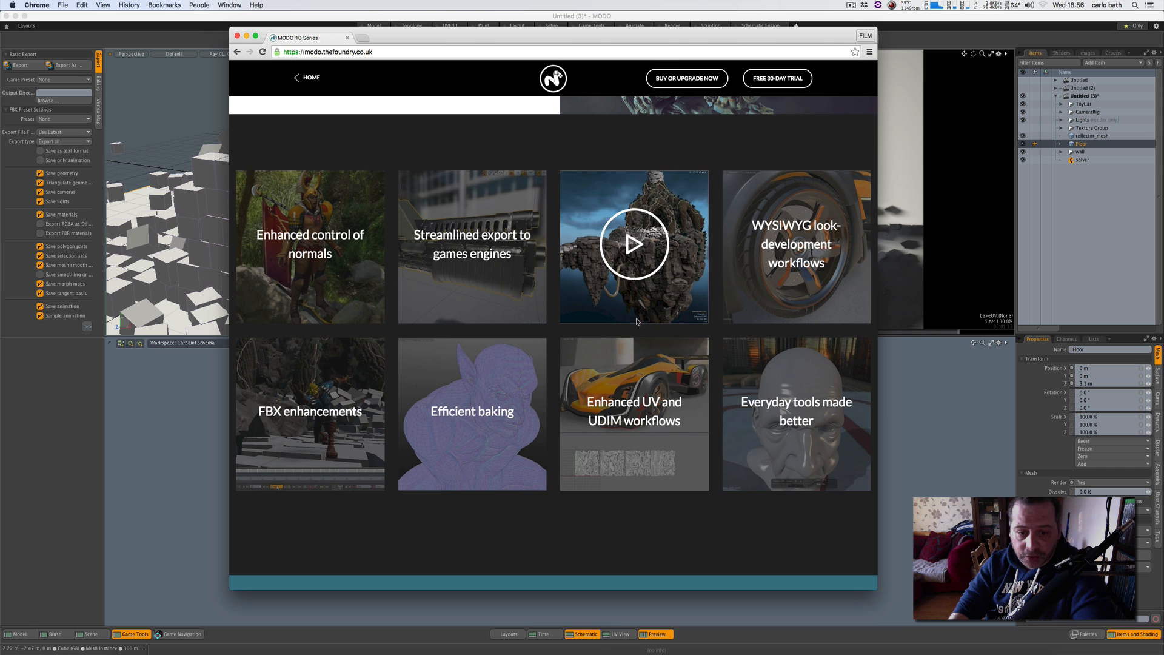
pyautogui.moveTo(605, 321)
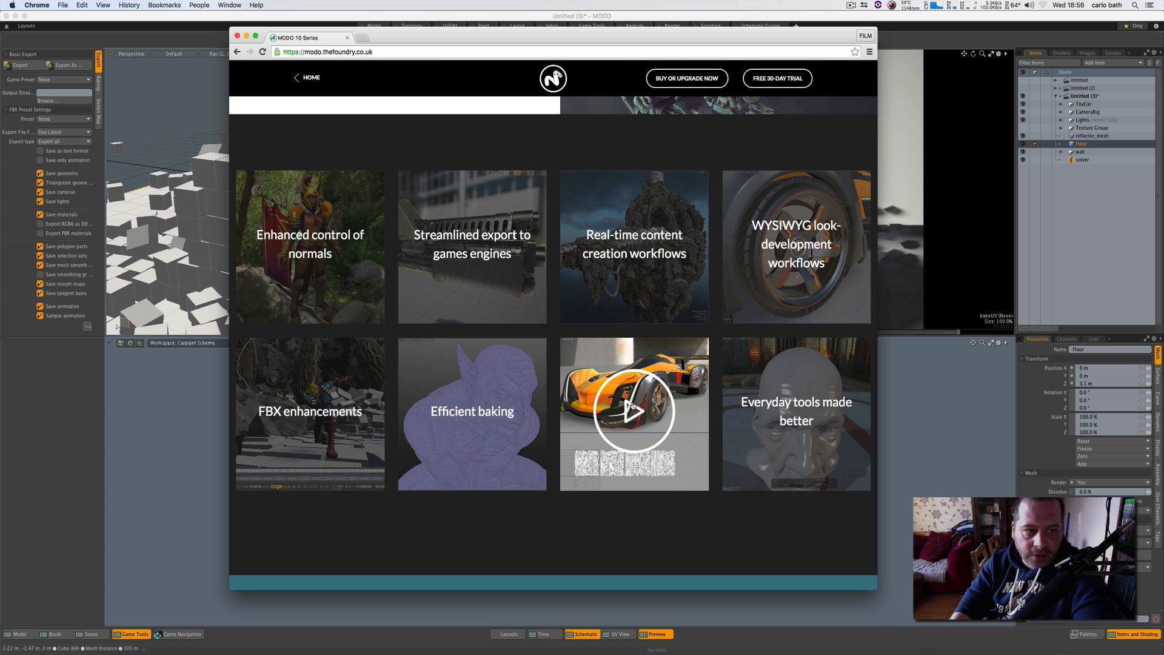
pyautogui.click(633, 413)
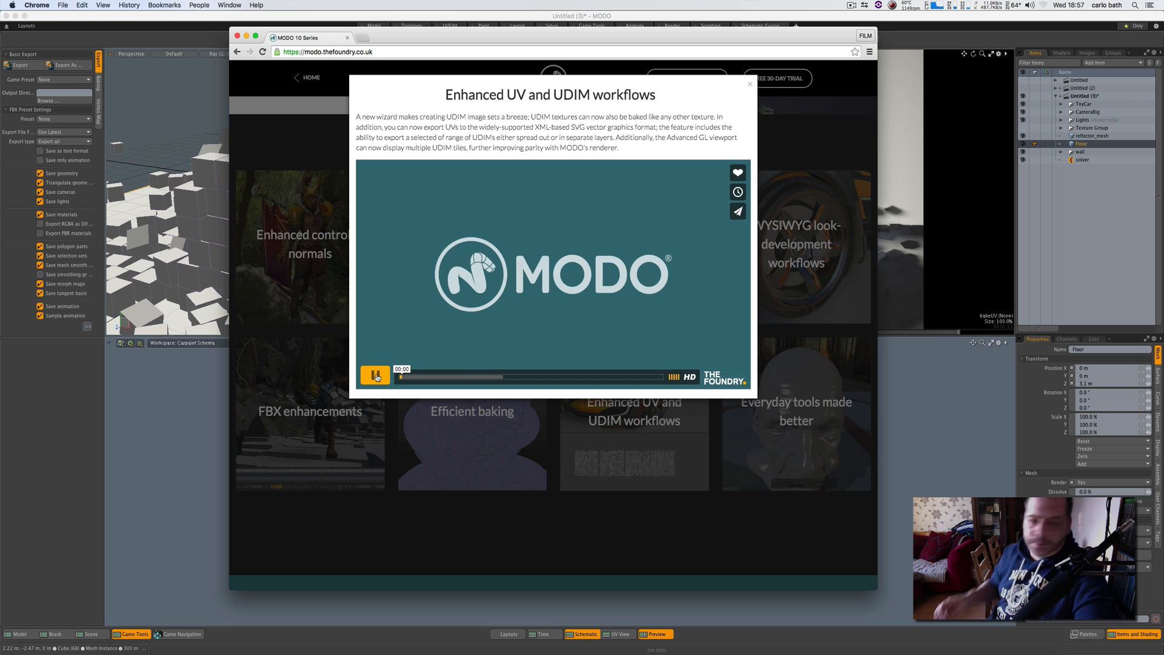
pyautogui.click(376, 375)
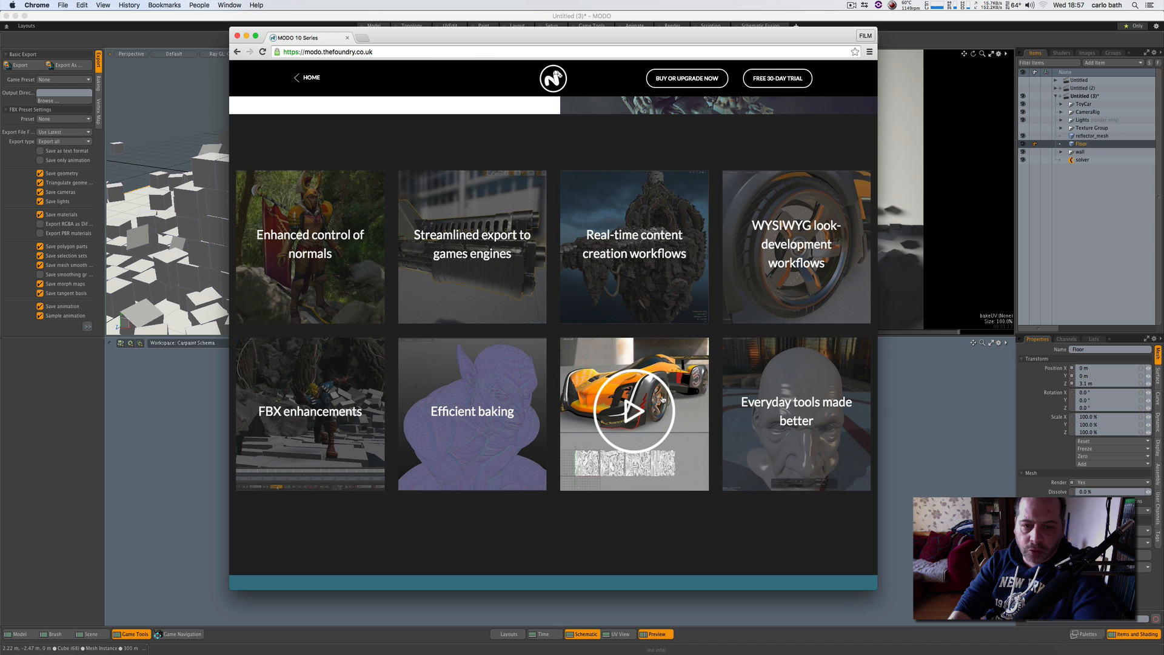
# - Play the 'Real-time content creation workflows' feature video through to its closing credits
pyautogui.click(633, 247)
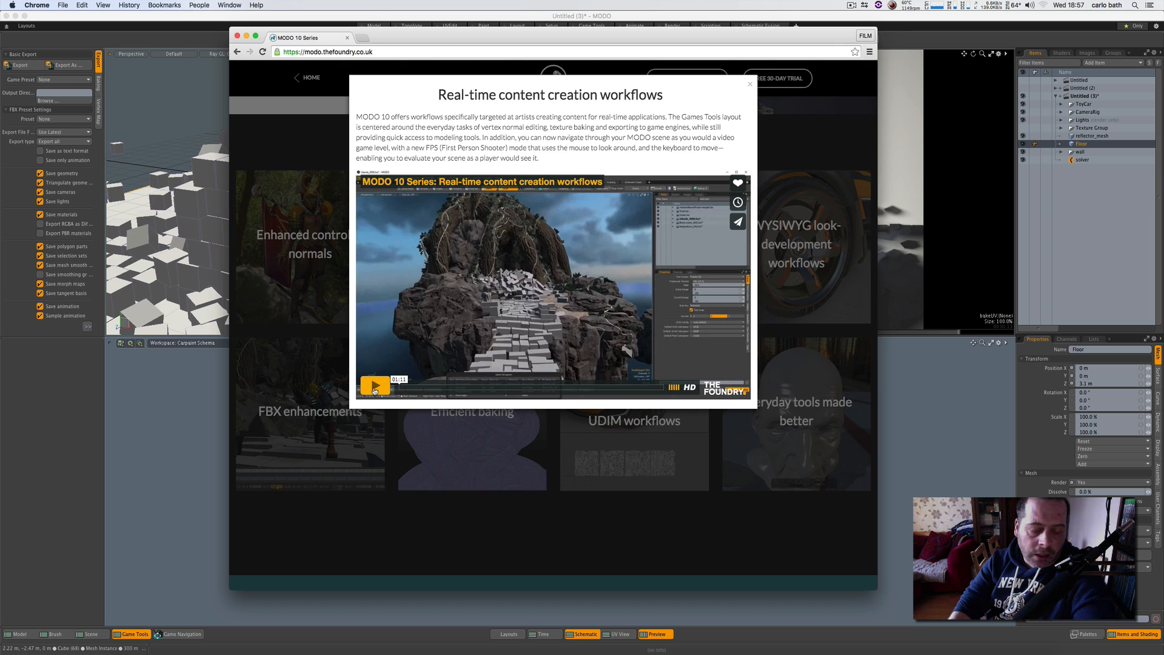
pyautogui.moveTo(375, 386)
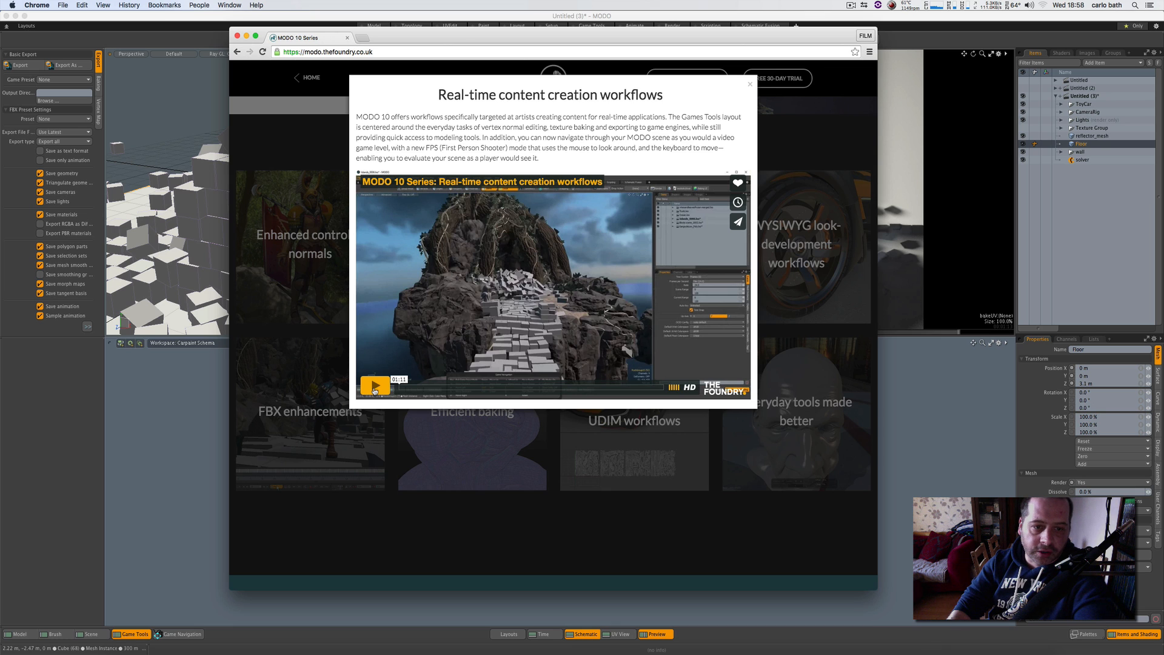
pyautogui.click(375, 387)
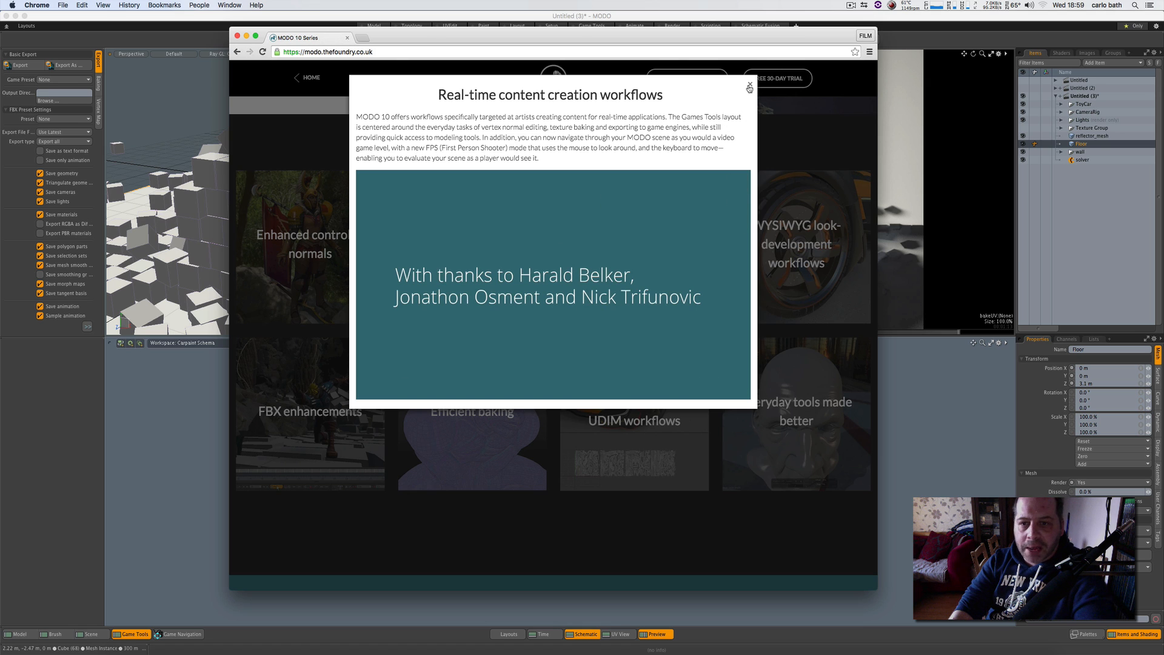
# - Close the real-time workflows video, then view and dismiss the 'Everyday tools made better' video
pyautogui.click(750, 87)
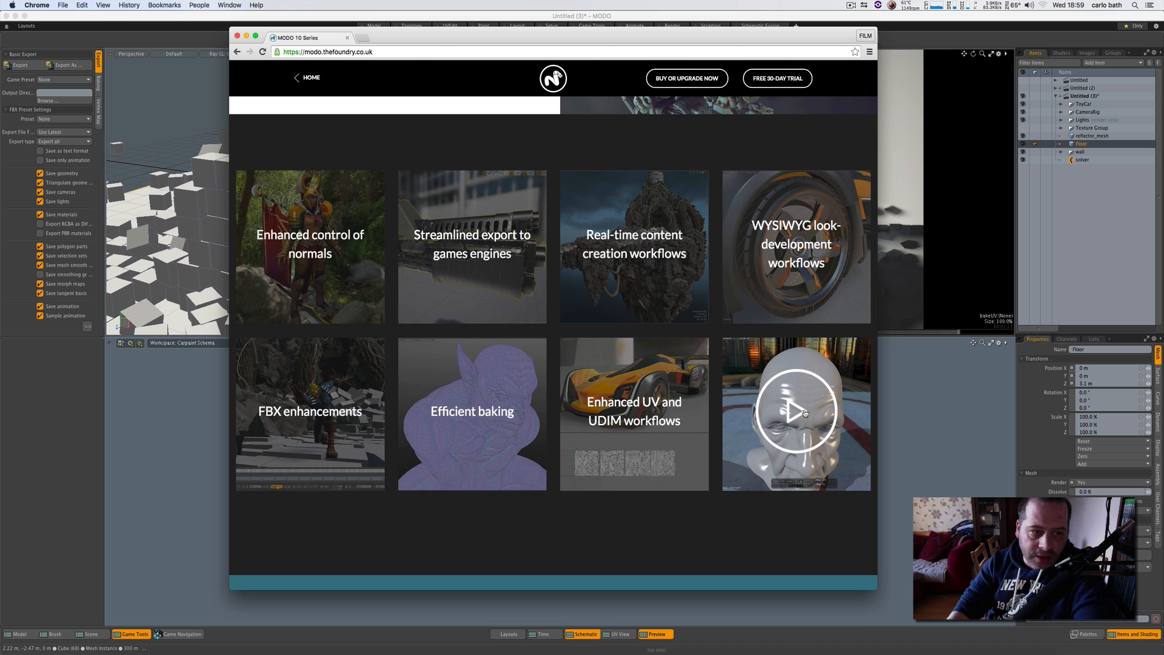
pyautogui.click(796, 412)
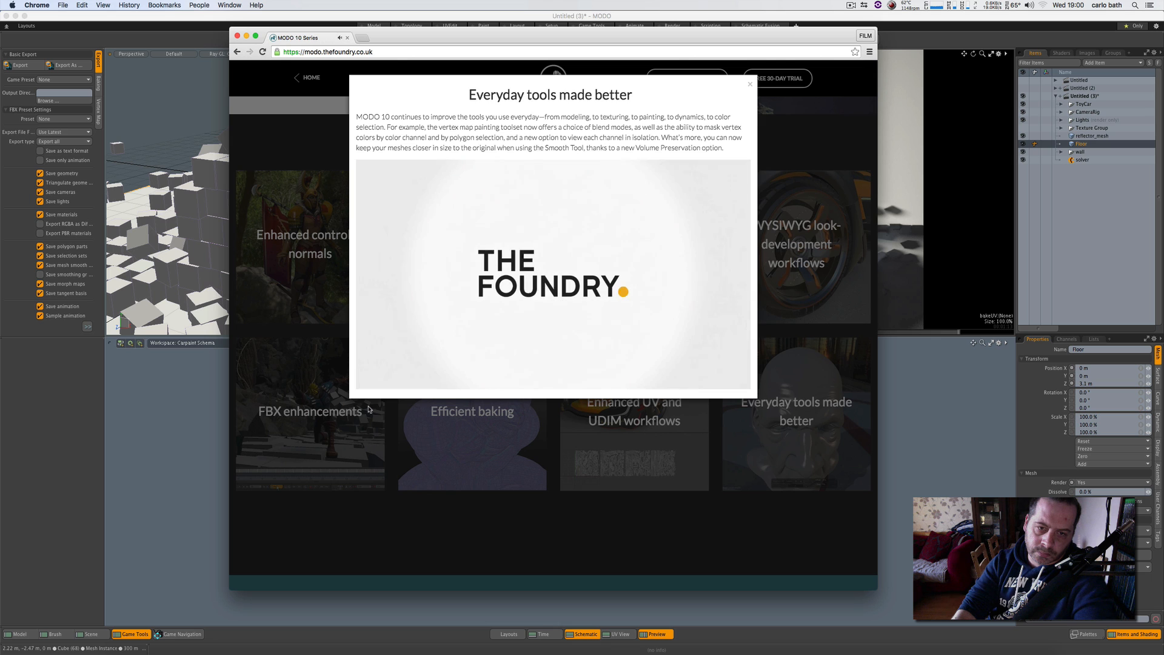
pyautogui.click(748, 84)
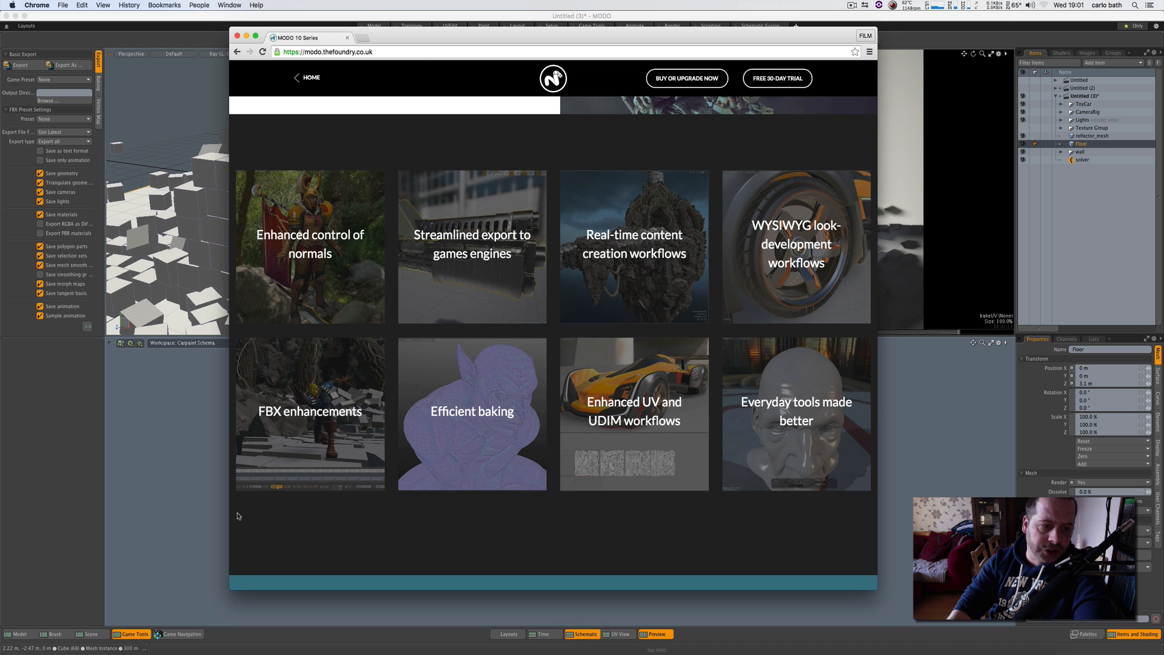
pyautogui.moveTo(310, 247)
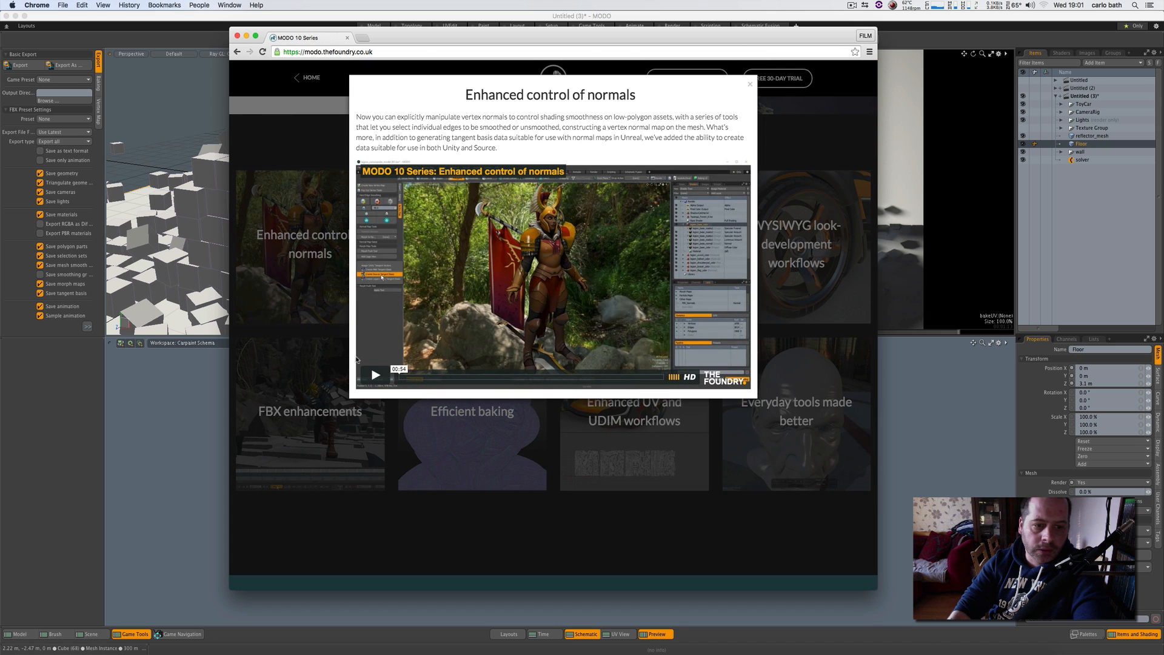
# - Play the 'Enhanced control of normals' feature video in its popup
pyautogui.click(375, 375)
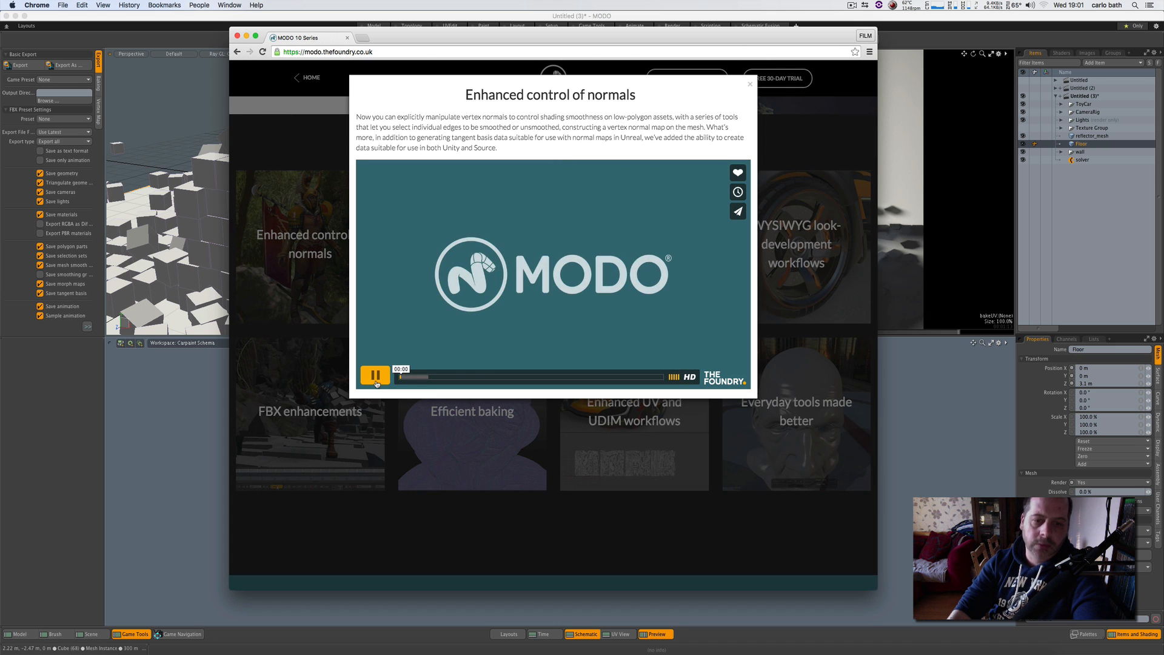
pyautogui.click(375, 374)
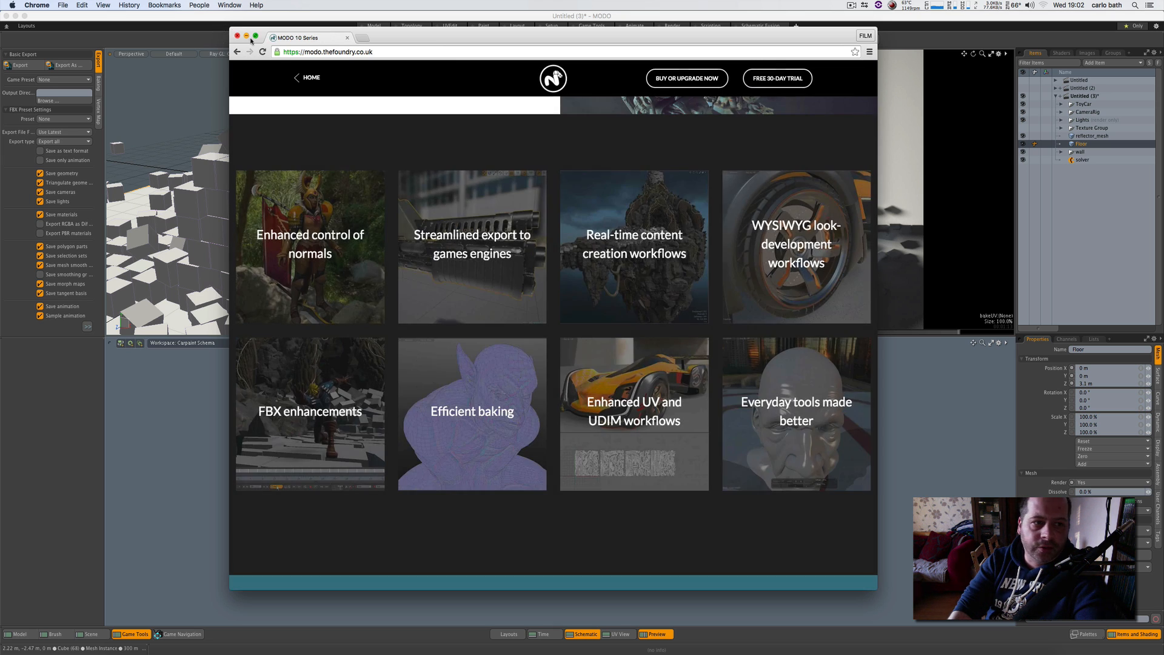
# - Bring MODO's Game Tools scene with the ToyCar back in front and list the Ray GL render modes
pyautogui.click(238, 38)
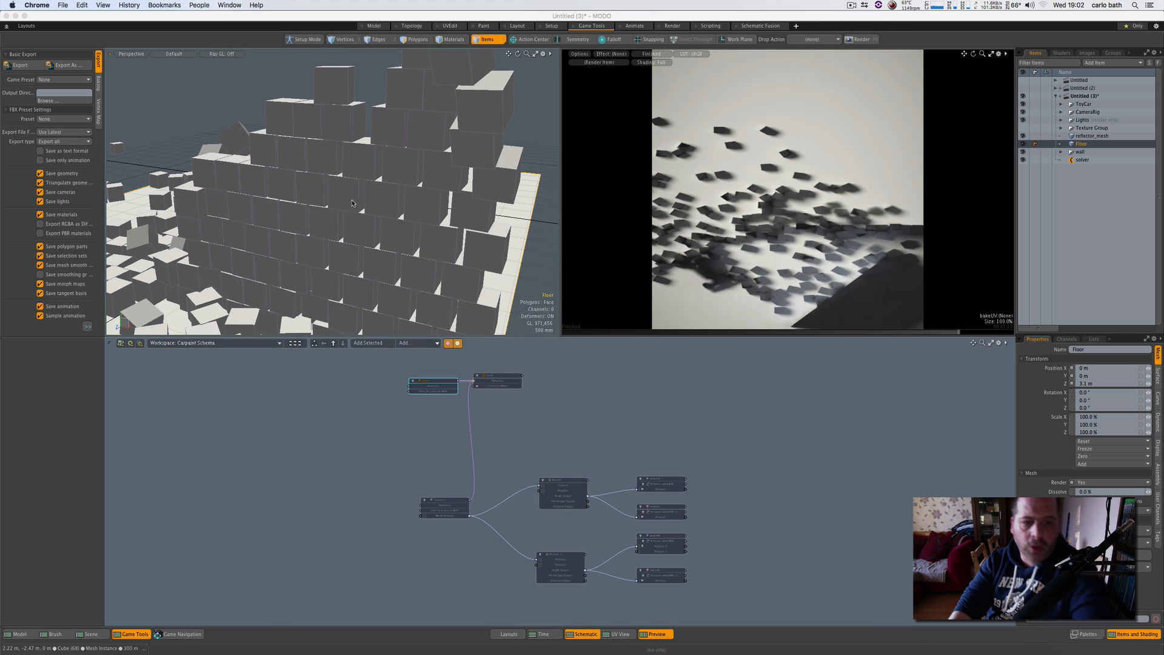
pyautogui.click(423, 212)
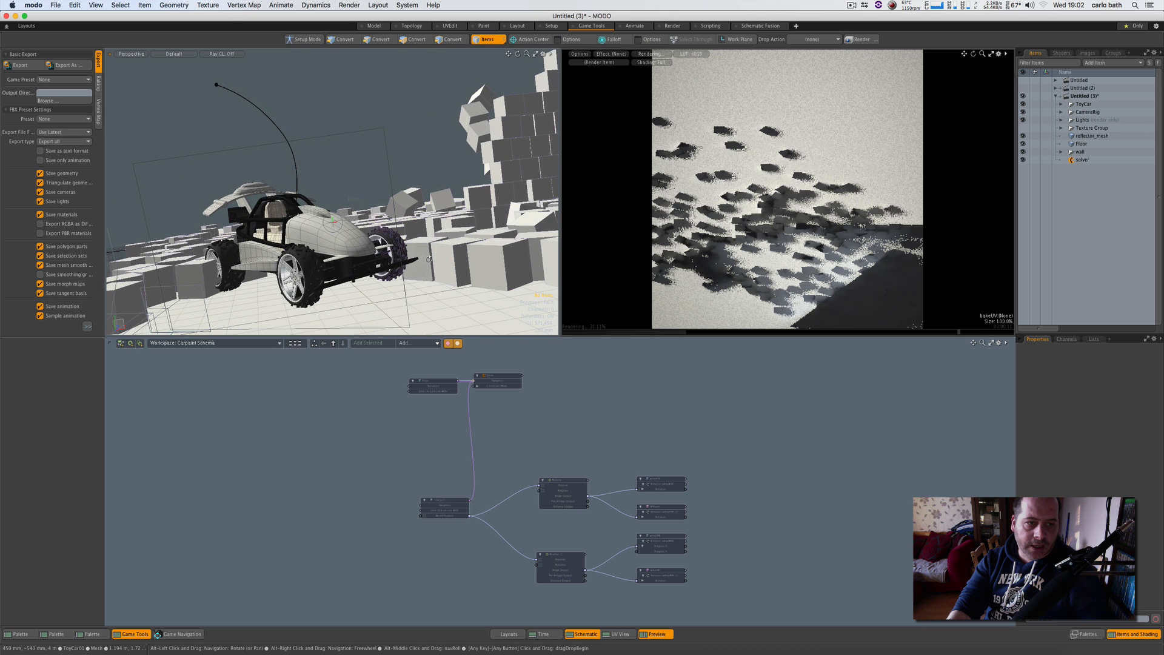
pyautogui.click(221, 52)
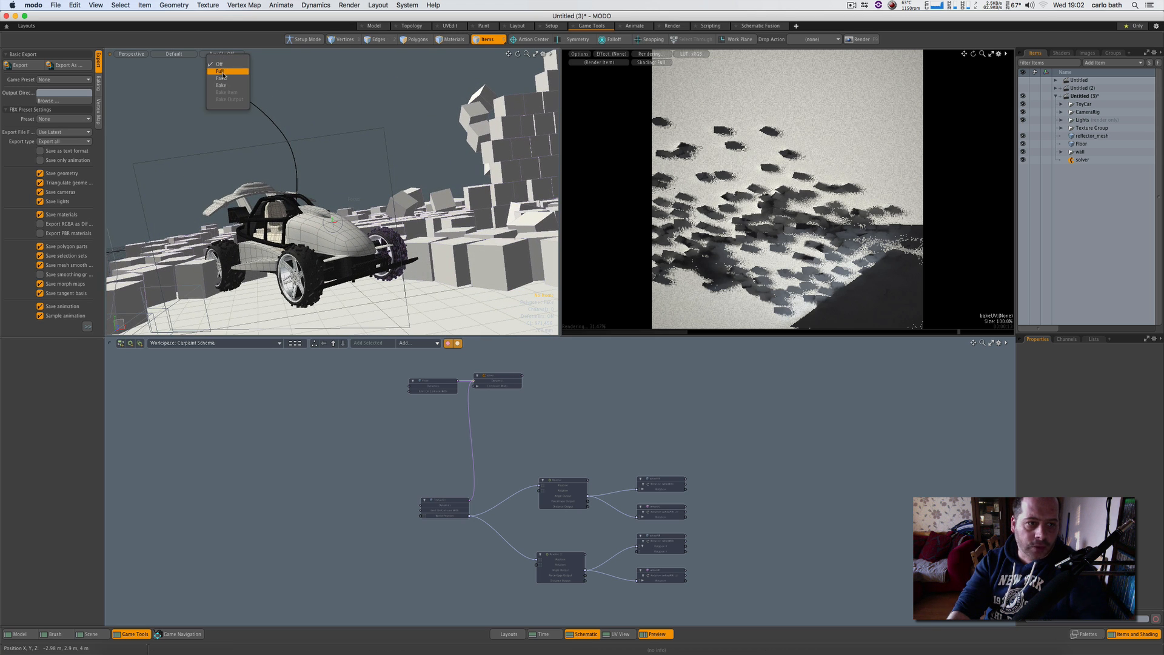